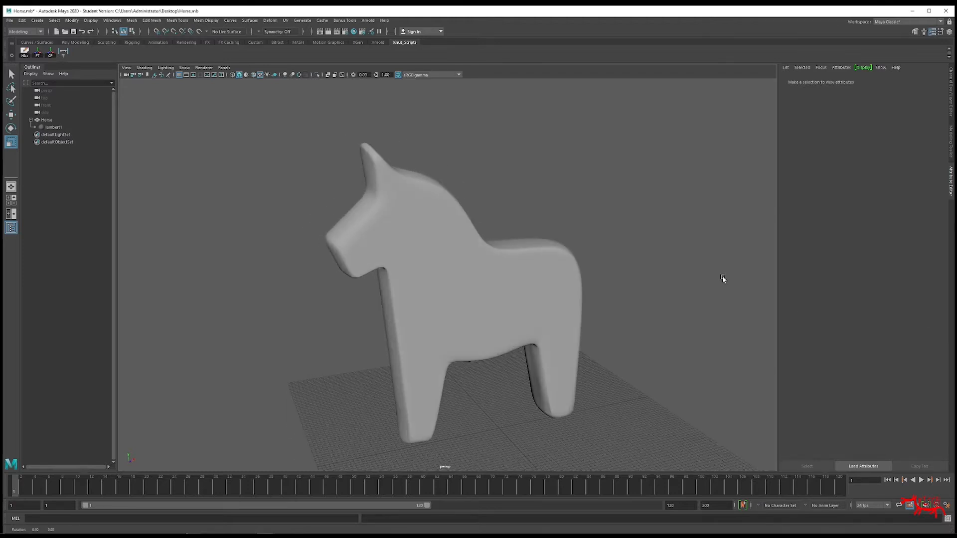
Orbit the viewport around the horse mesh to view it before selecting
left_click_drag(723, 279, 730, 275)
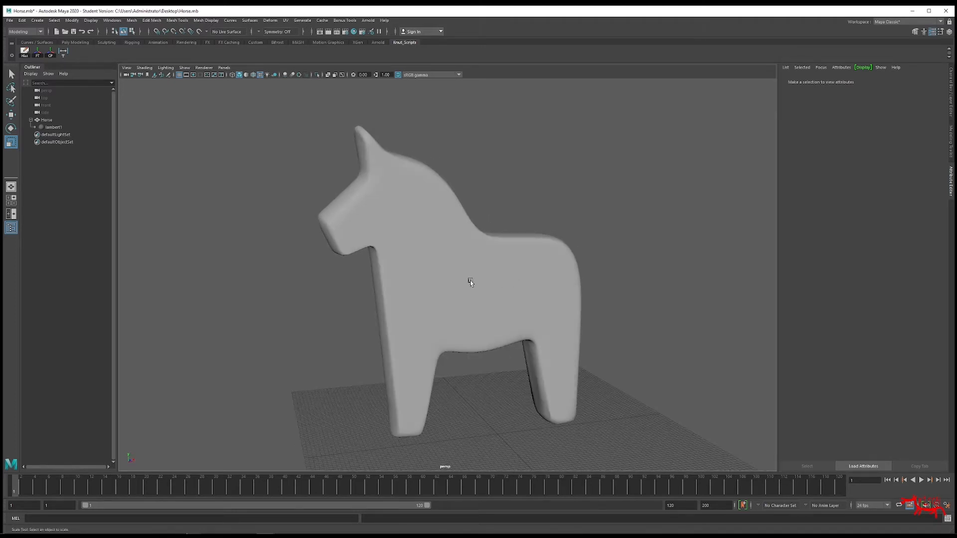
mouse_move(573, 295)
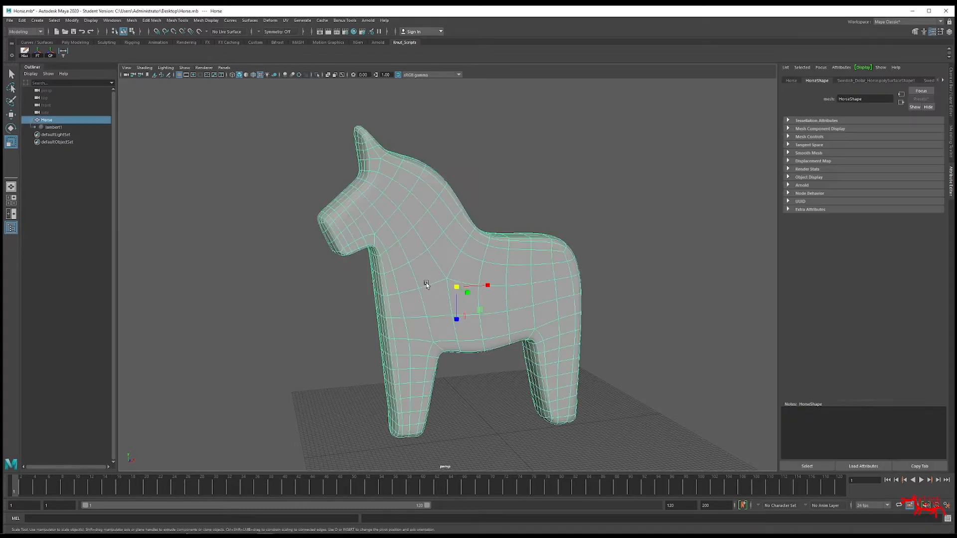
Assign a new aiStandardSurface material to the horse and rename it ai_horse
right_click(427, 285)
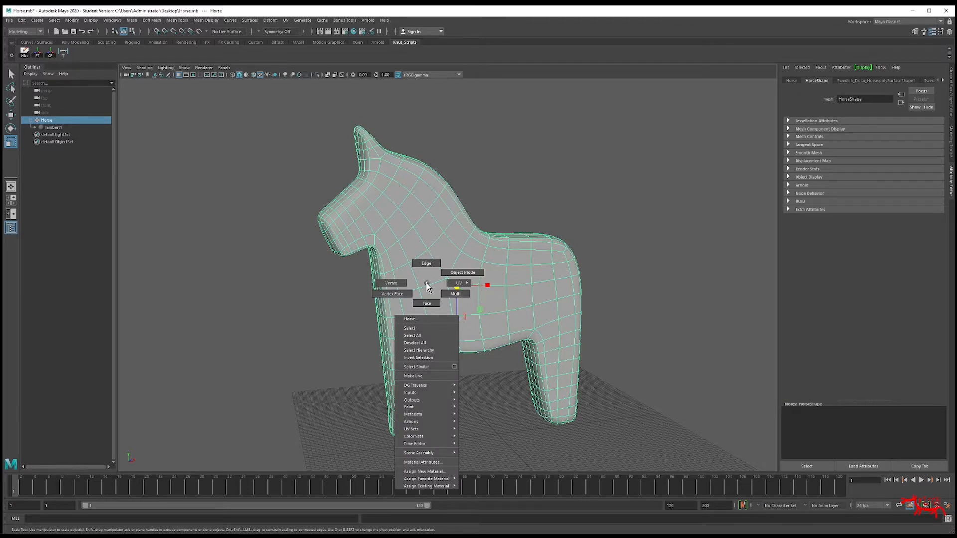
mouse_move(425, 470)
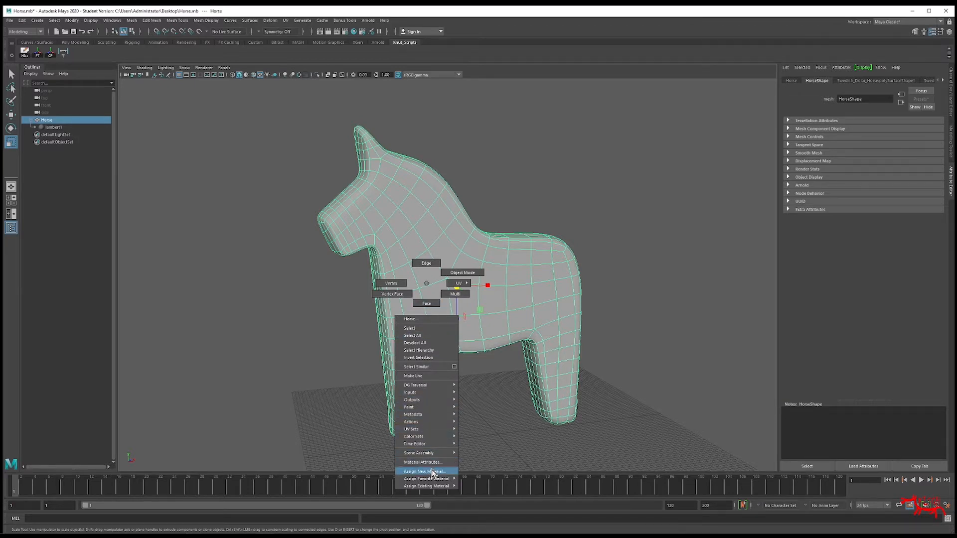
left_click(427, 470)
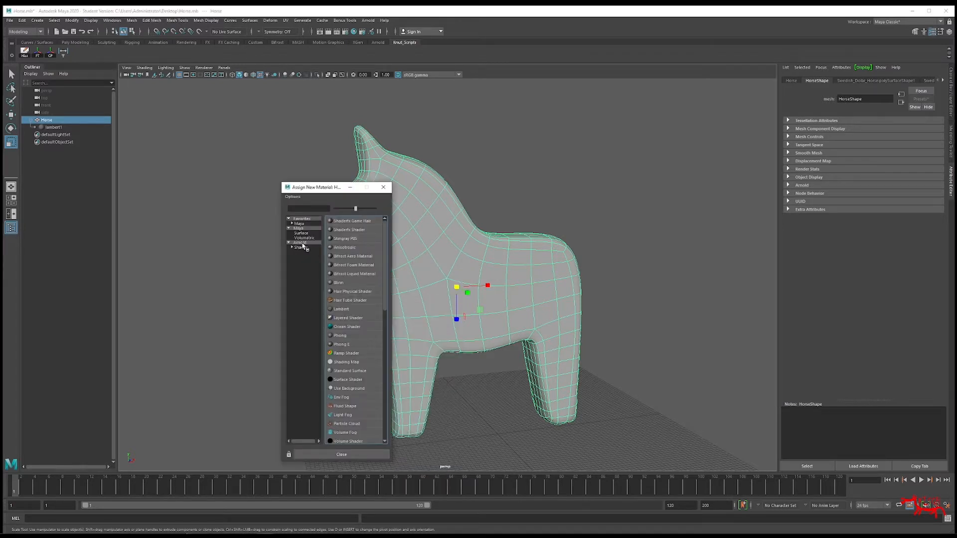
left_click(299, 242)
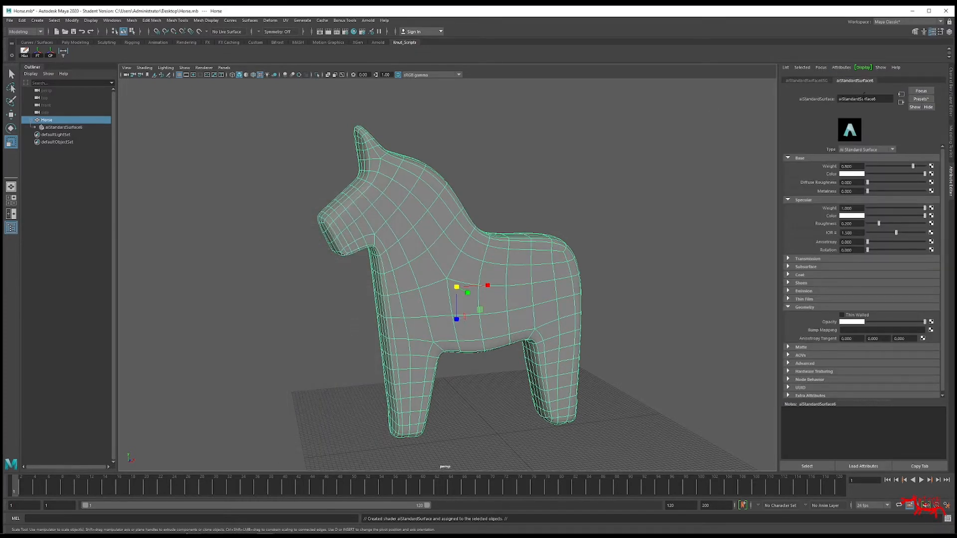
double_click(869, 98)
type("ai_horse")
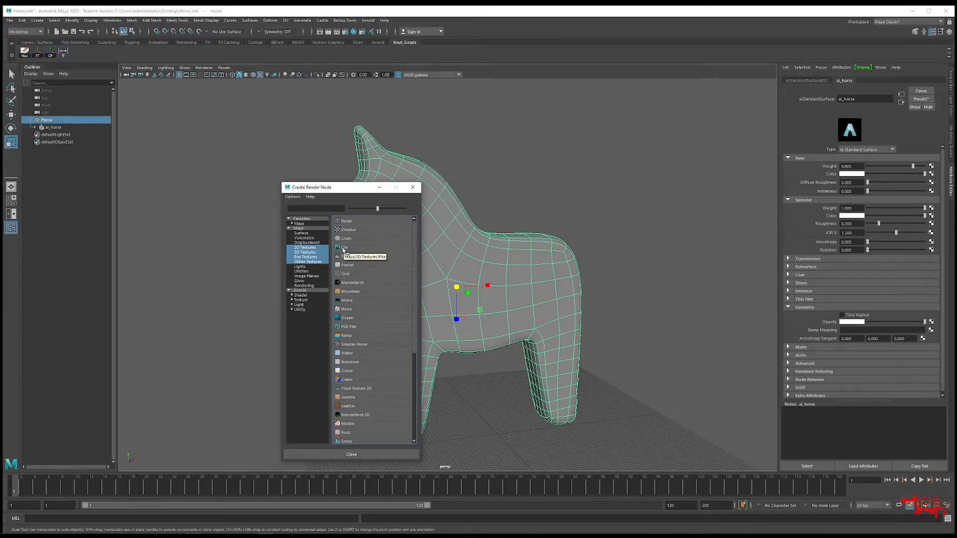
Map ai_horse Base Color to a File node using the yellow-and-white dots JPG
left_click(345, 247)
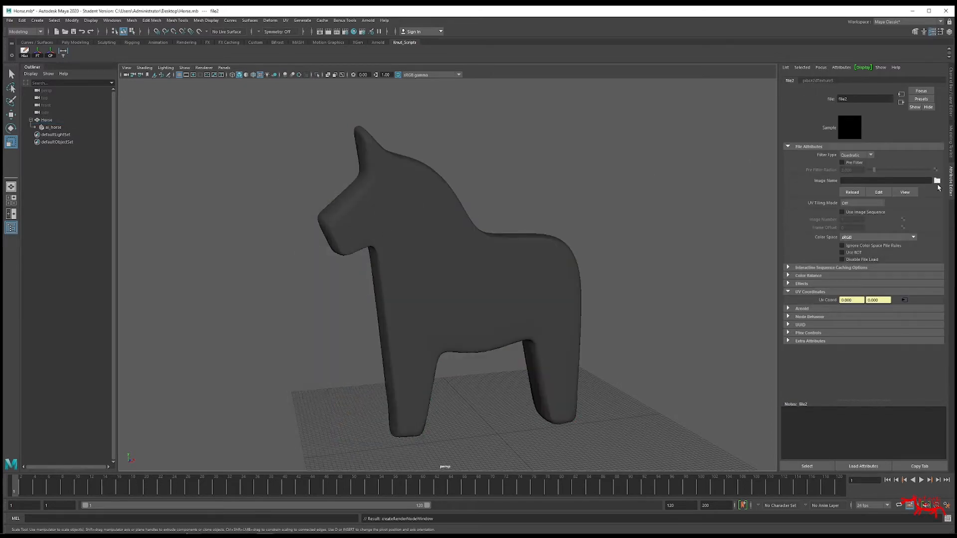
left_click(937, 180)
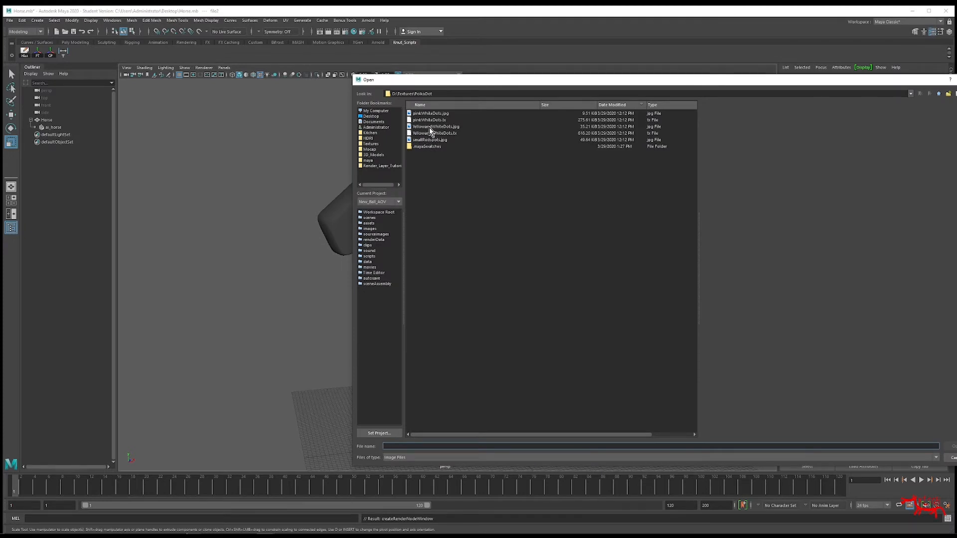
left_click(435, 127)
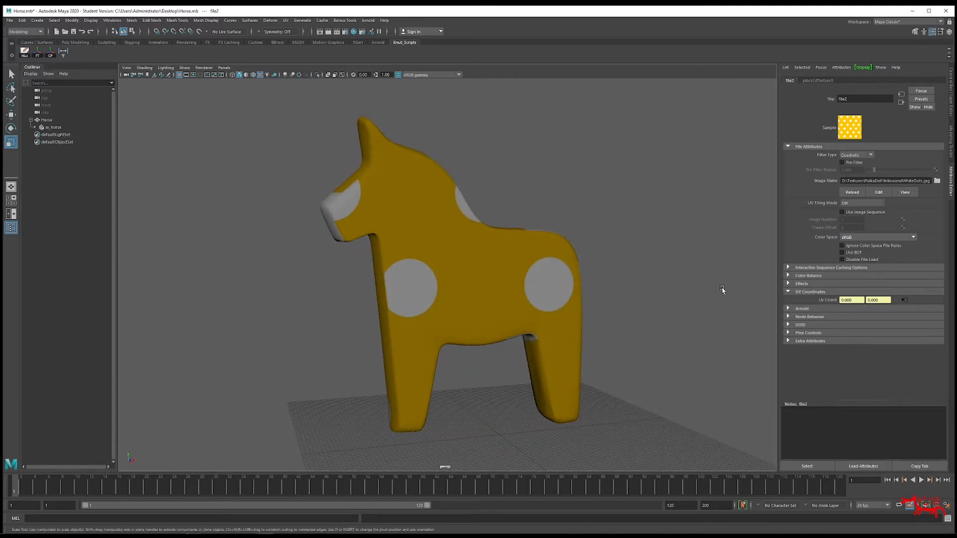
mouse_move(806, 295)
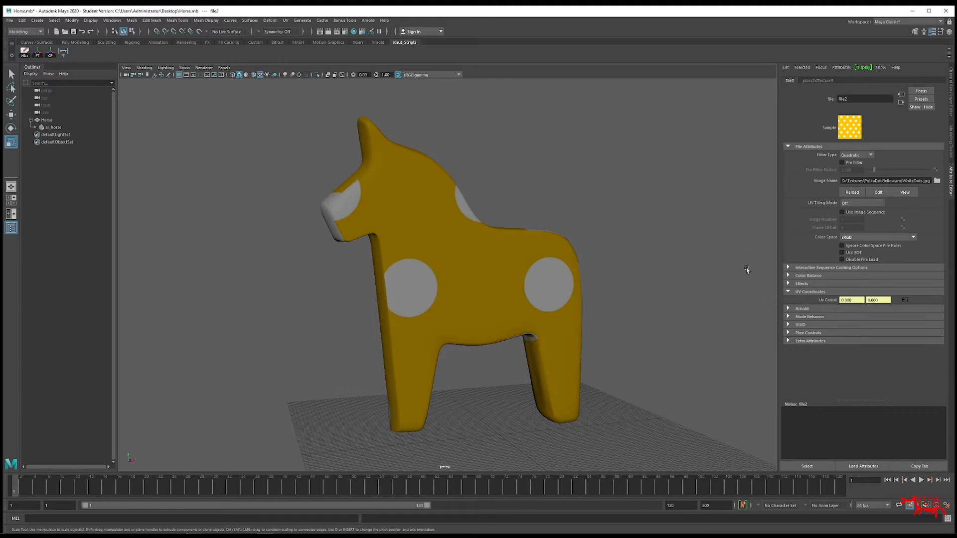
Raise Repeat UV on the polka-dot texture's place2dTexture so small dots tile the horse
left_click(492, 264)
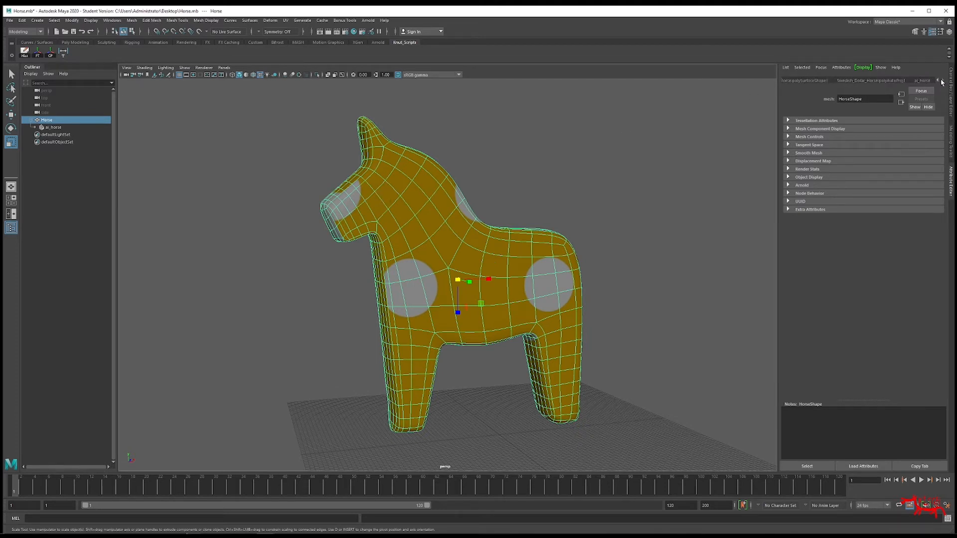
left_click(917, 80)
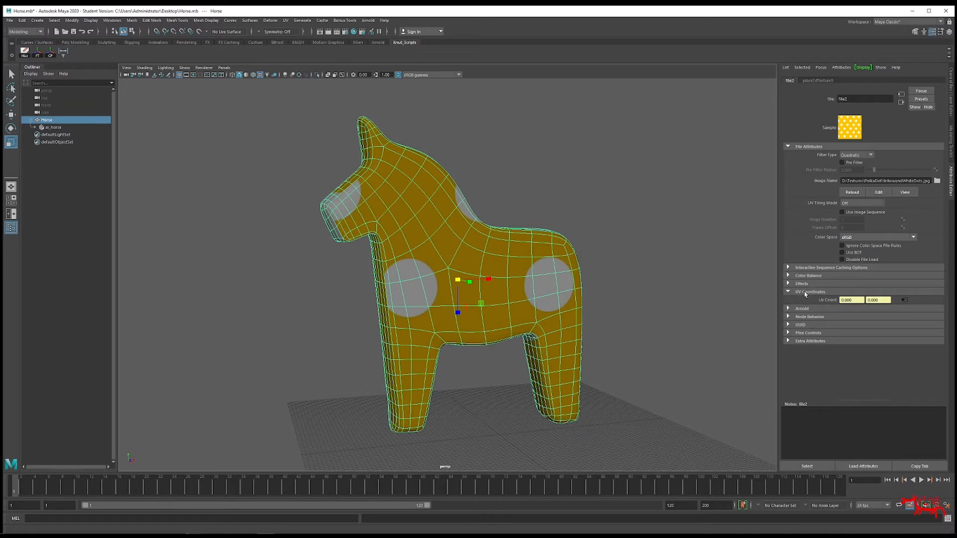
mouse_move(893, 307)
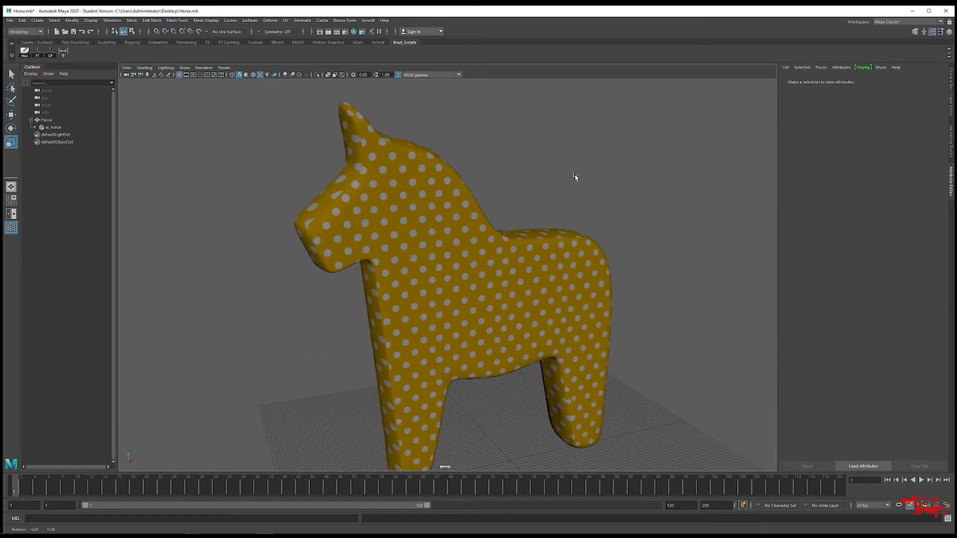
left_click_drag(574, 177, 562, 173)
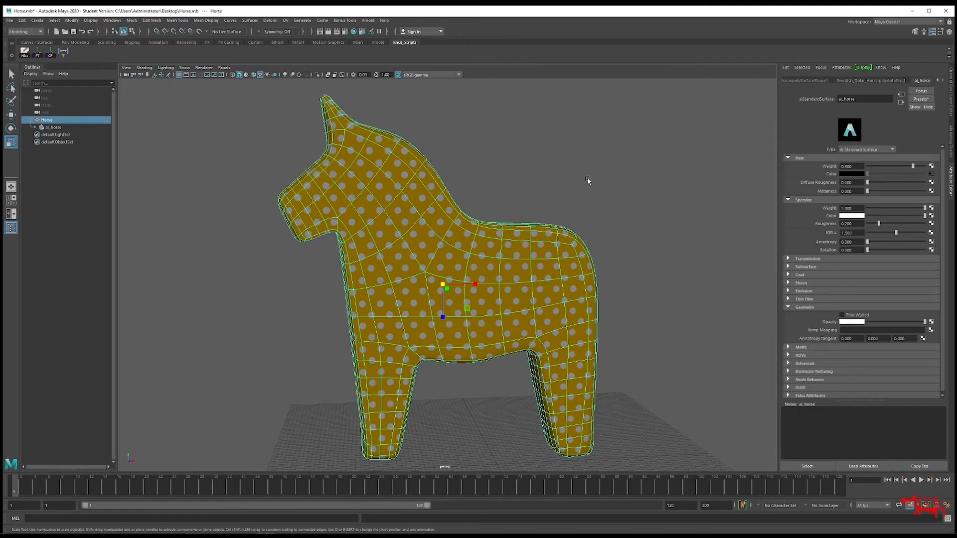
mouse_move(545, 186)
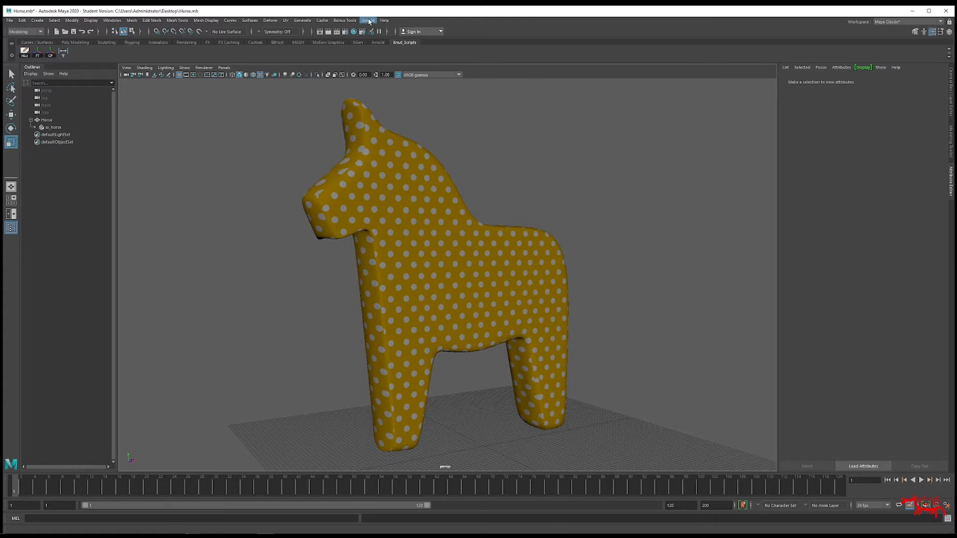
Add an Arnold SkyDome Light and render a test image in Arnold RenderView
left_click(369, 20)
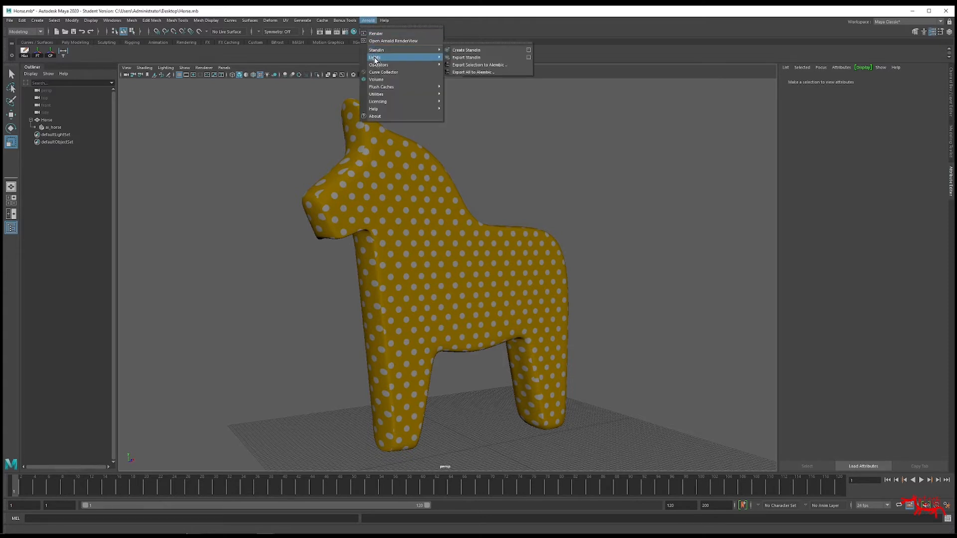
mouse_move(375, 57)
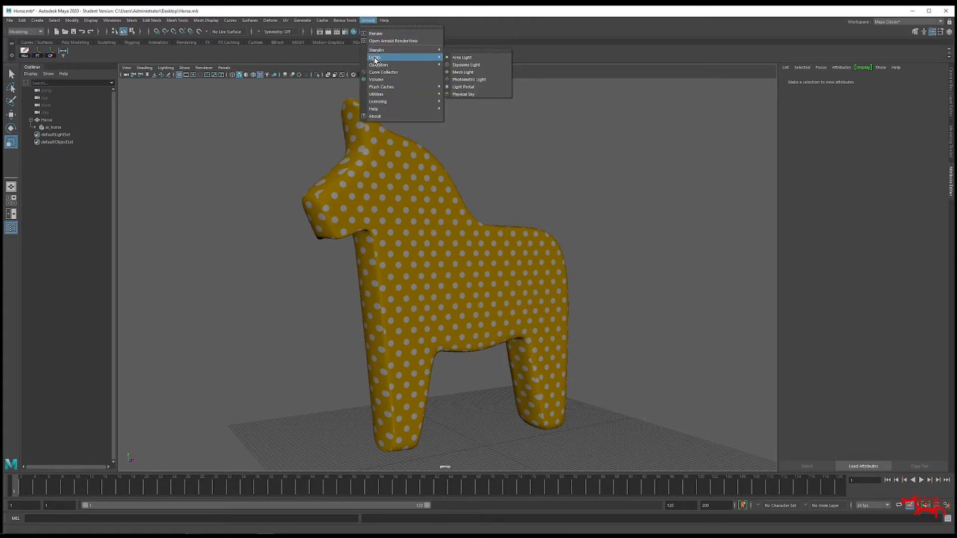
mouse_move(474, 94)
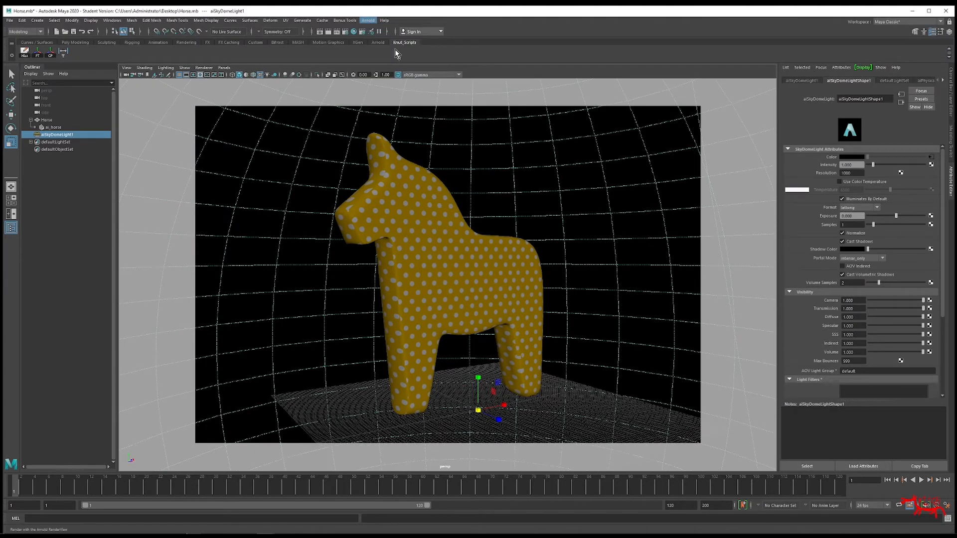
left_click(367, 20)
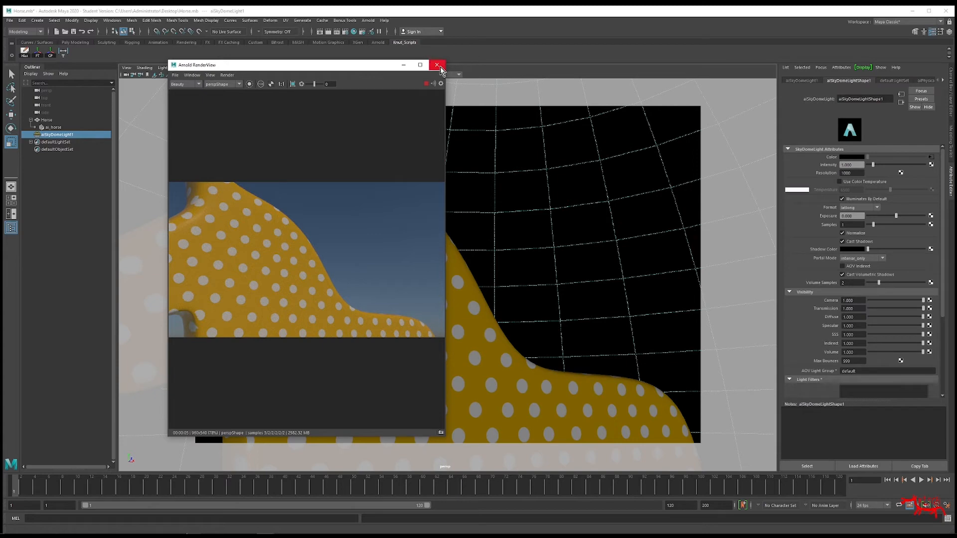
Connect a File texture to ai_horse's Bump Mapping under its Geometry settings
left_click(437, 66)
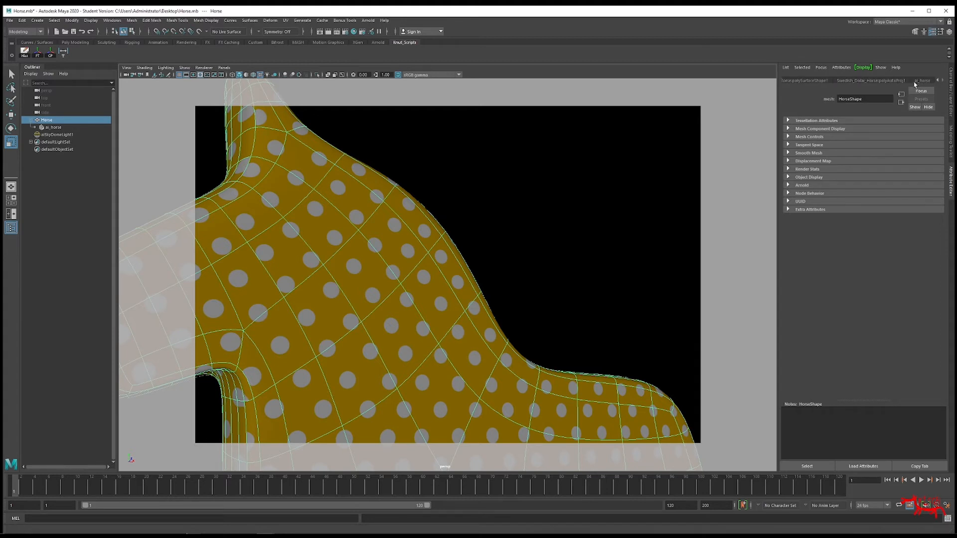
left_click(917, 80)
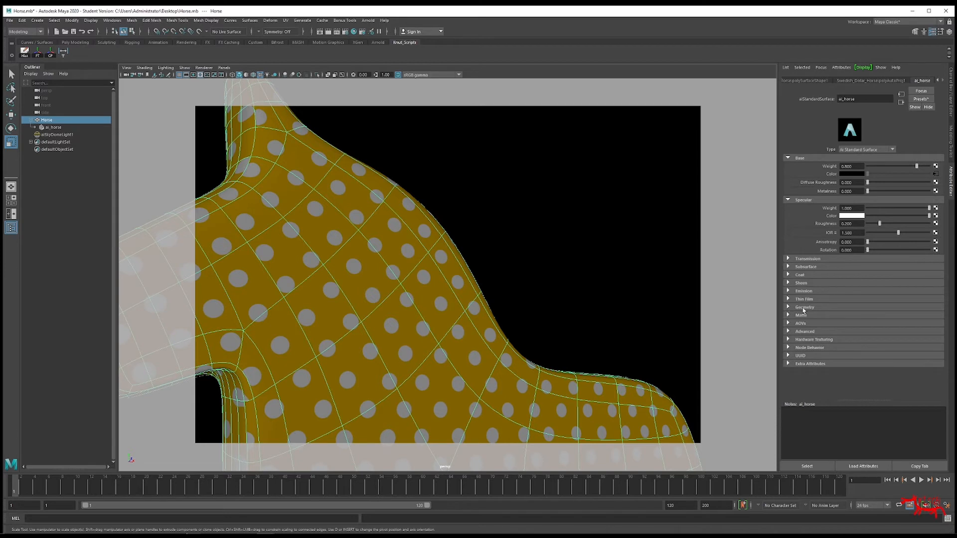
left_click(787, 307)
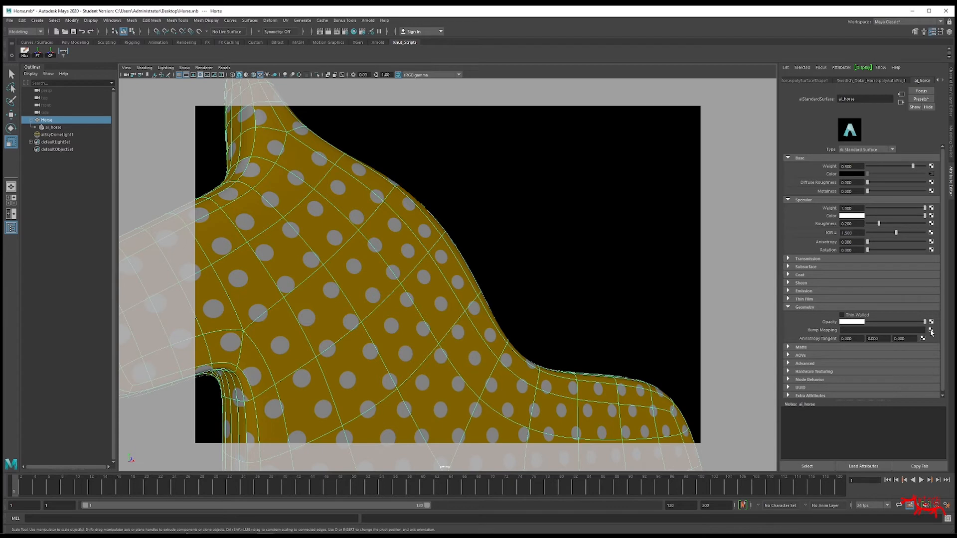
left_click(931, 330)
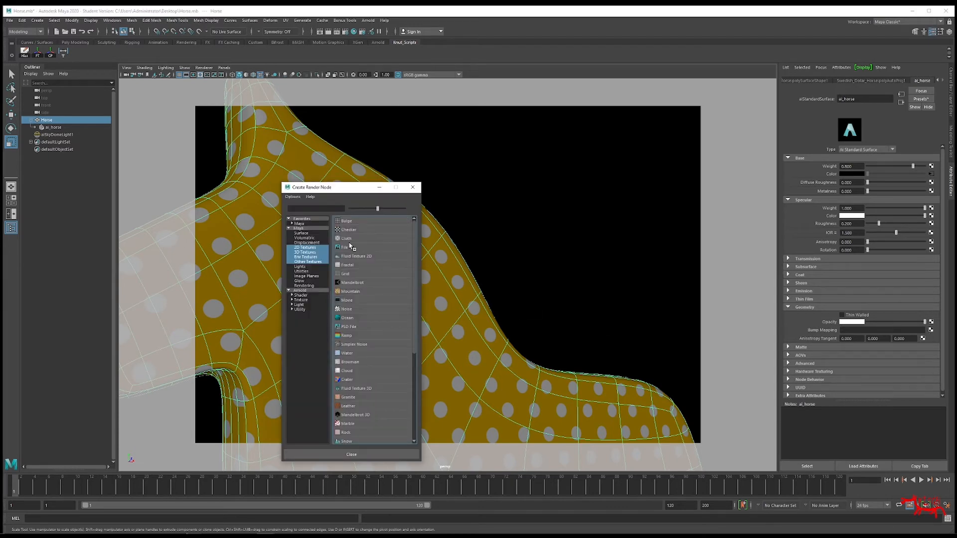
left_click(345, 247)
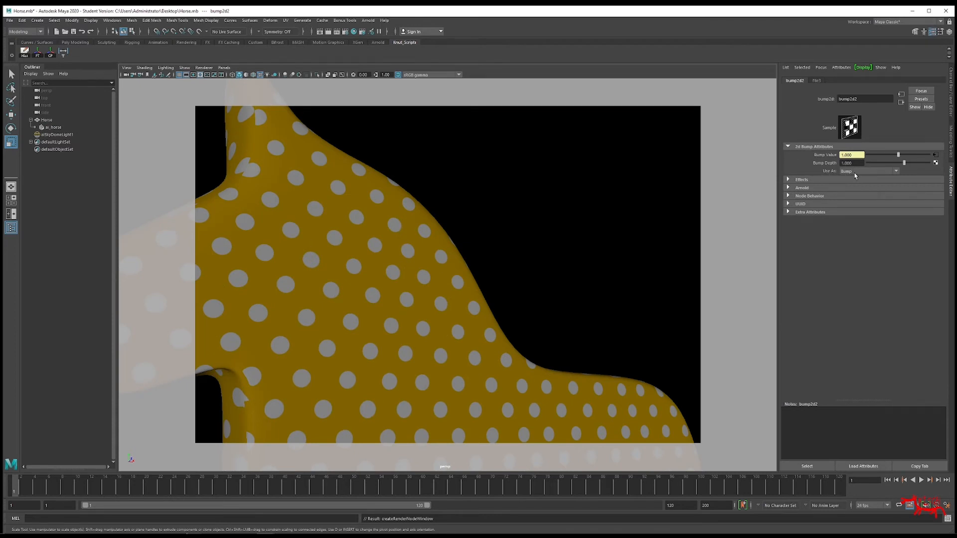
Set the bump2d node's Use As to Tangent Space Normals
left_click(893, 171)
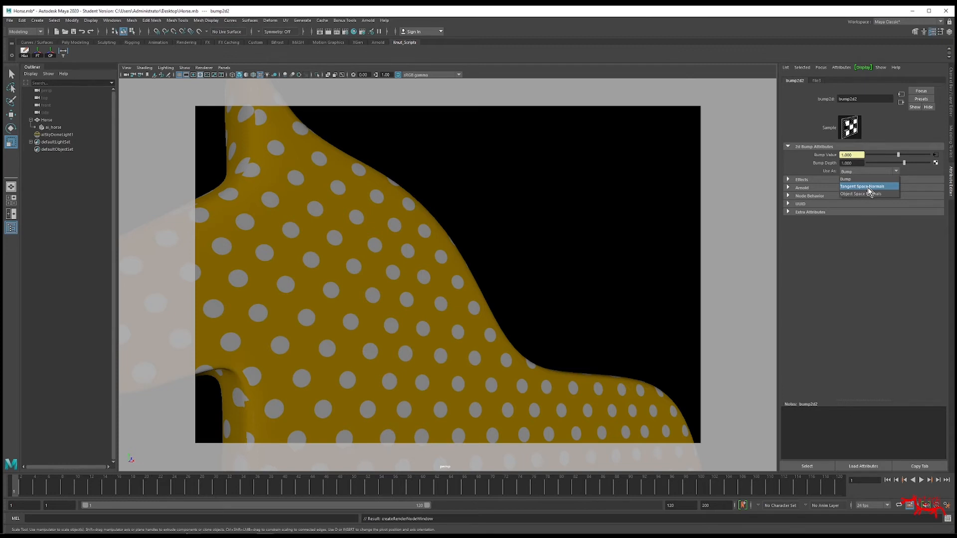
left_click(863, 185)
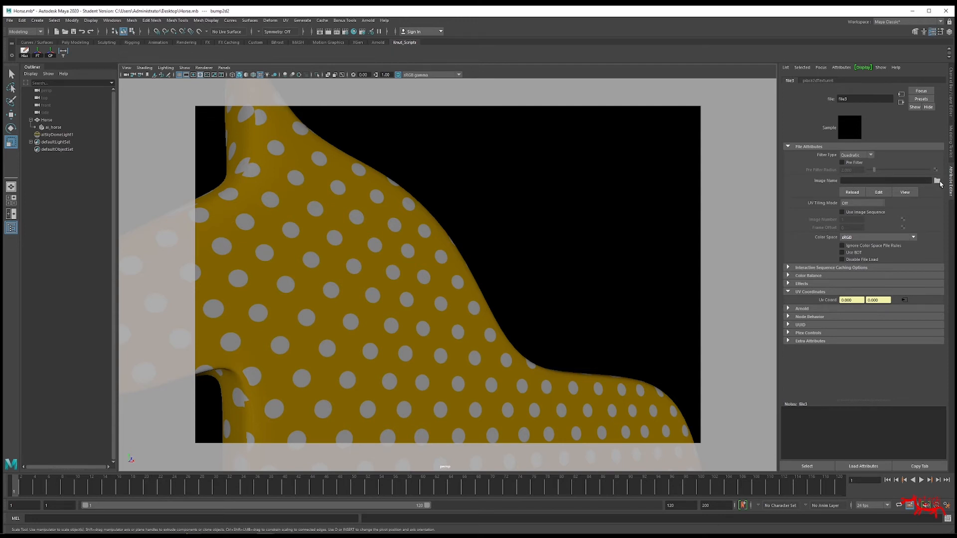
Load skin.jpg from the NormalMaps folder into the bump file node and render in Arnold
left_click(941, 179)
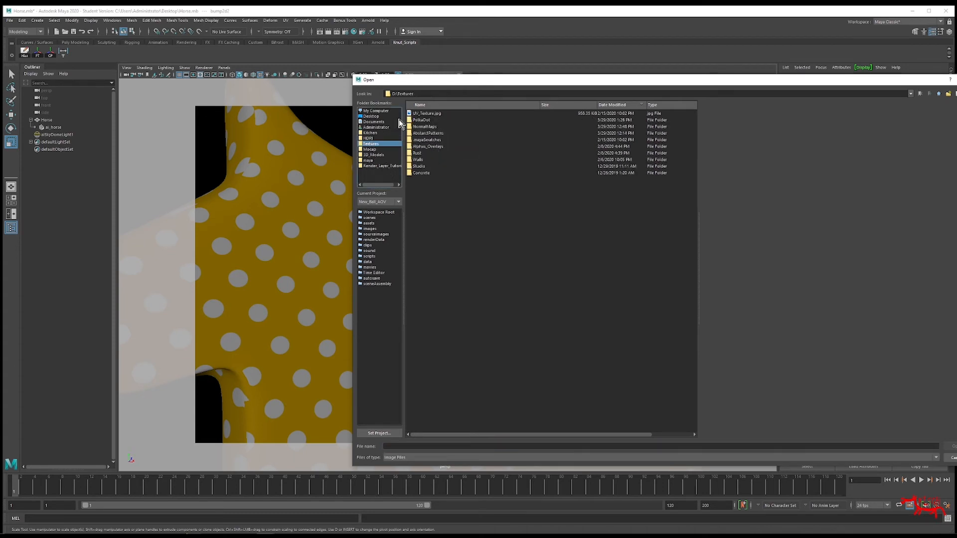
double_click(427, 126)
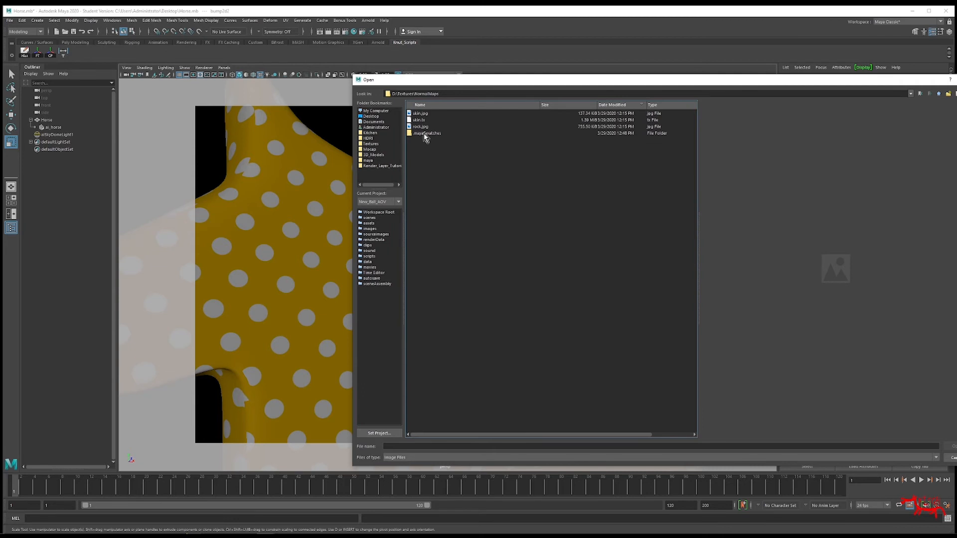
left_click(421, 113)
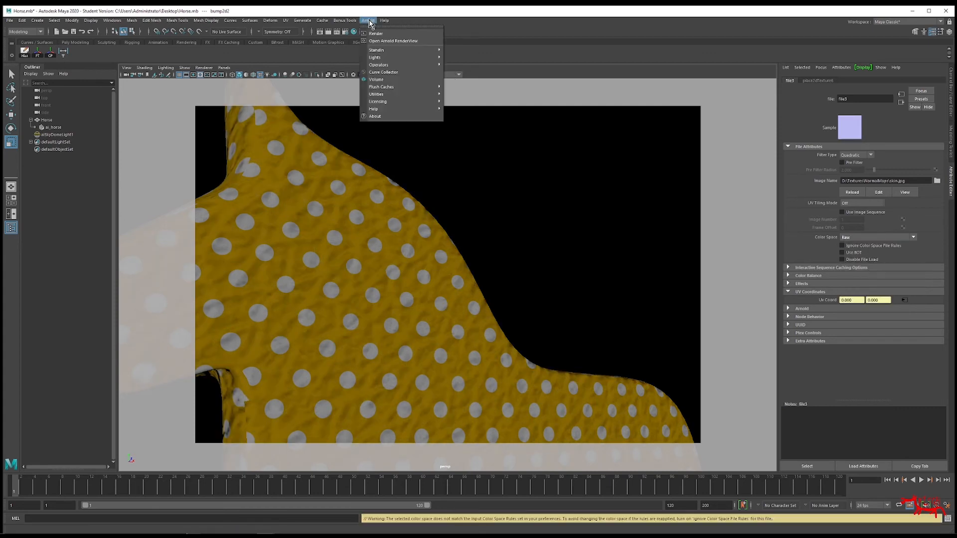
left_click(393, 41)
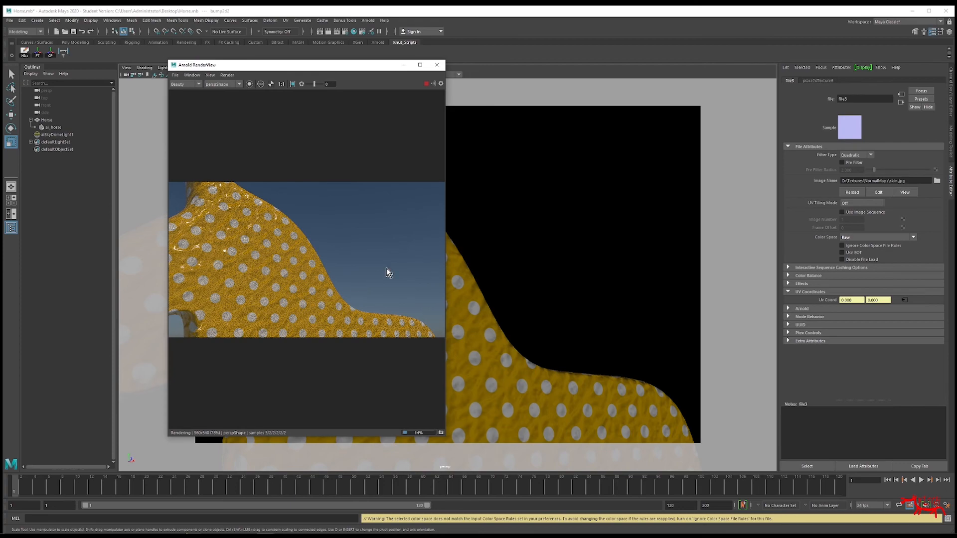